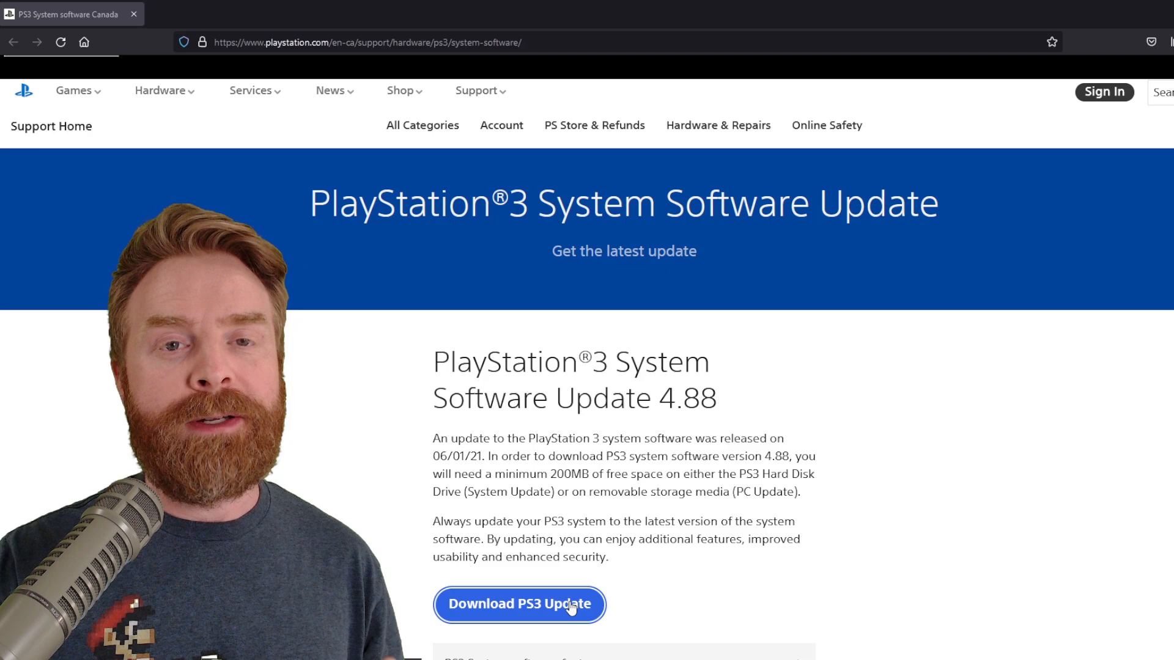
# Download the PS3 update in Firefox and save PS3UPDAT.PUP to disk
pyautogui.click(518, 604)
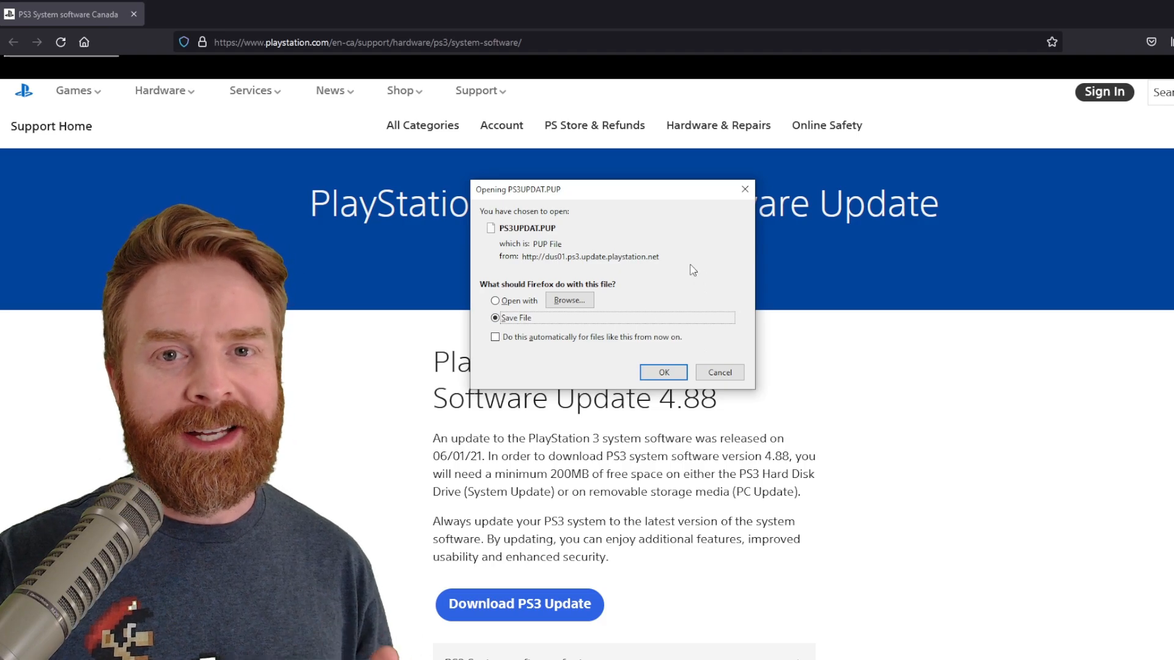
pyautogui.click(661, 373)
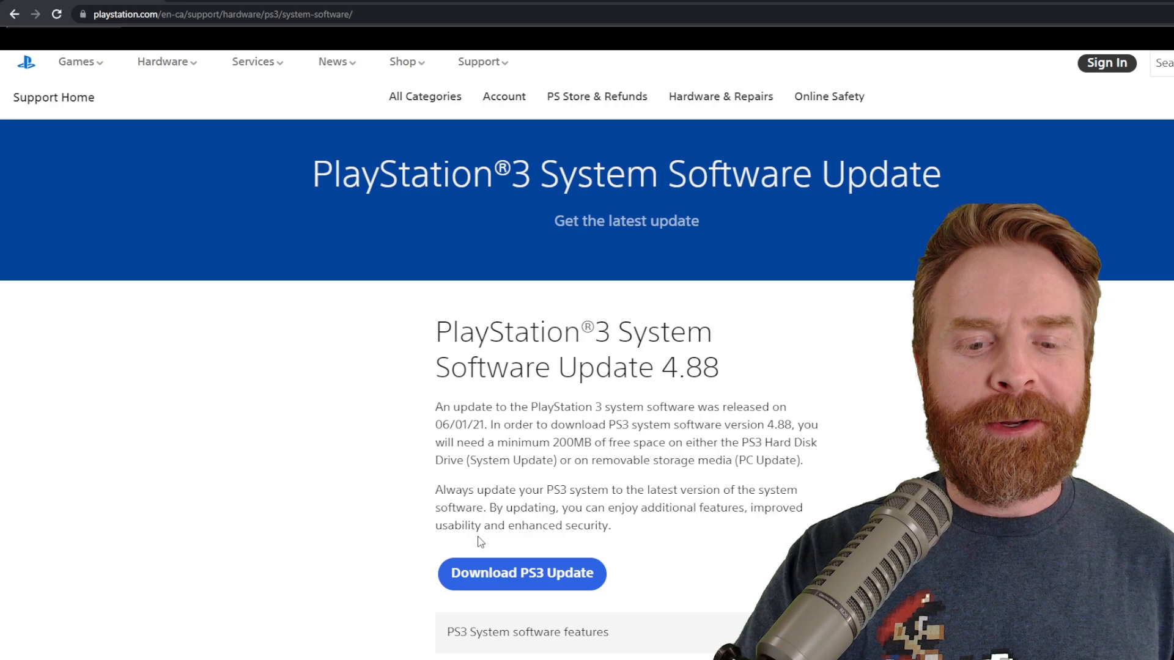
# Save the 'Download PS3 Update' link as PS3UPDAT.PUP into the Downloads folder
pyautogui.click(521, 574)
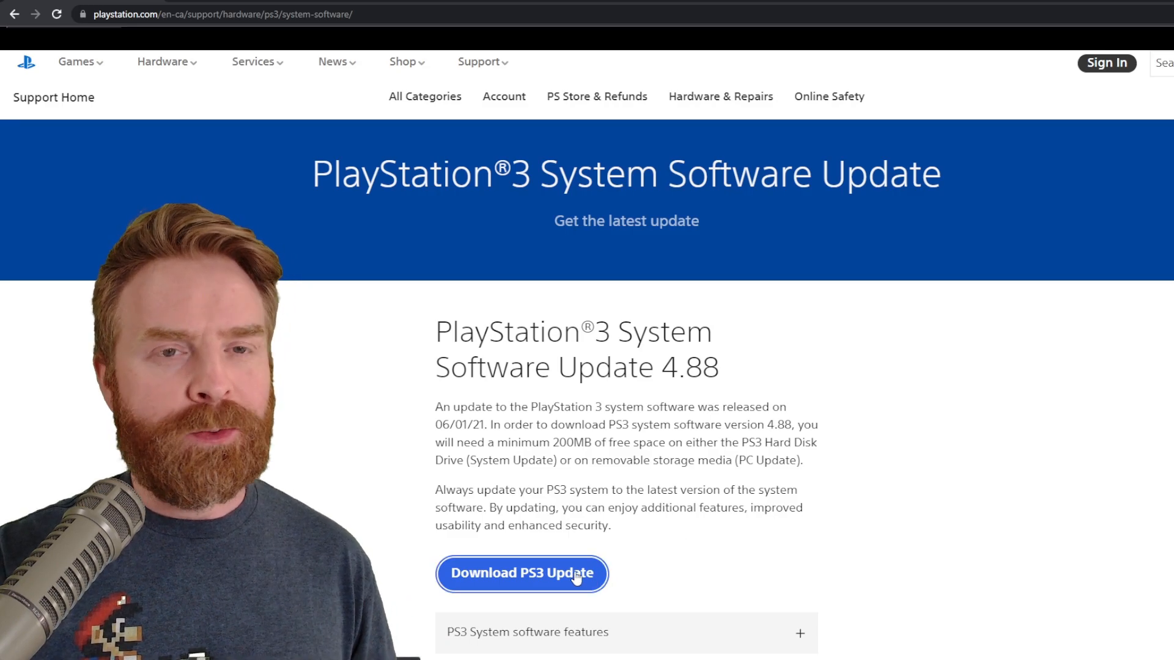
pyautogui.rightClick(522, 573)
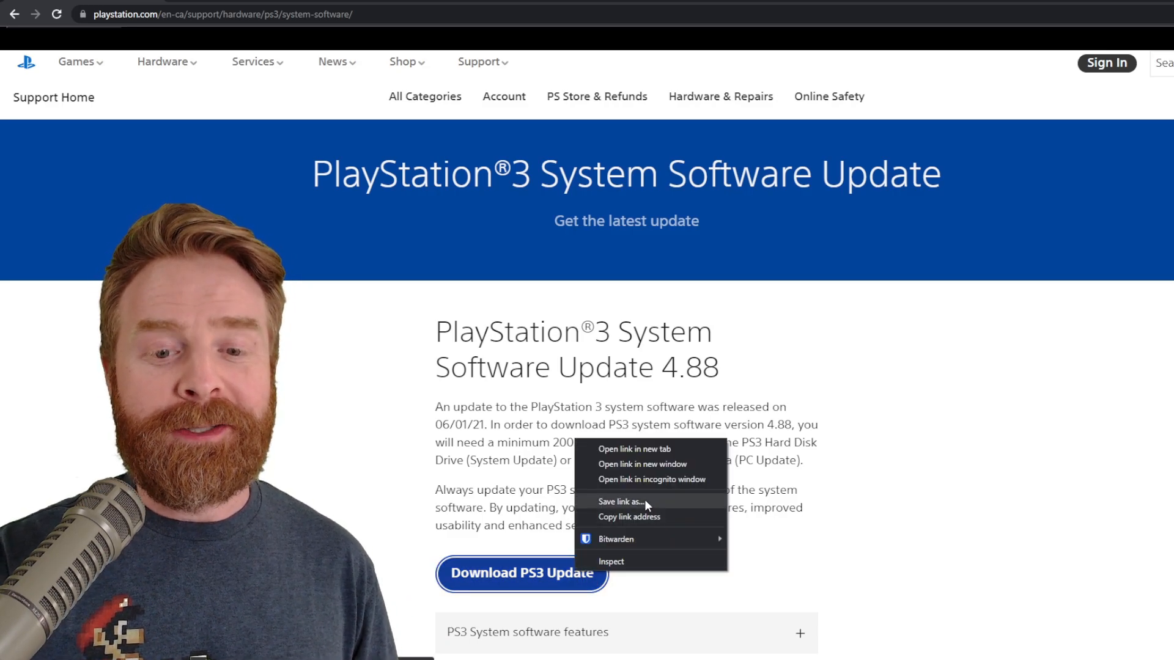
pyautogui.click(621, 501)
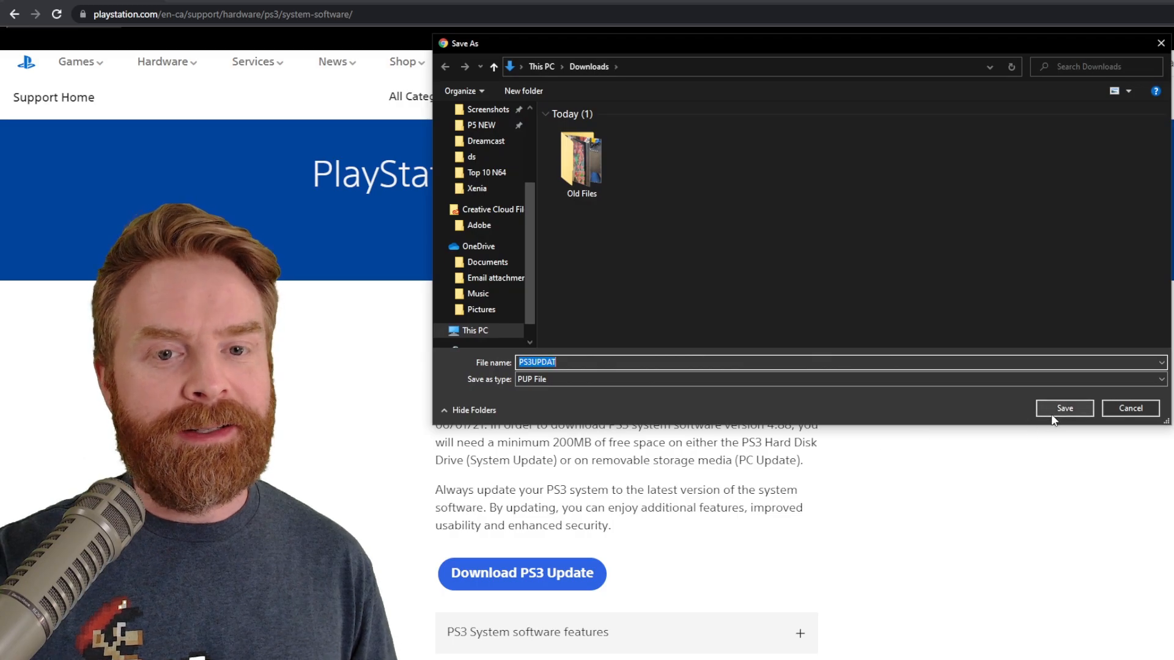
pyautogui.click(1063, 408)
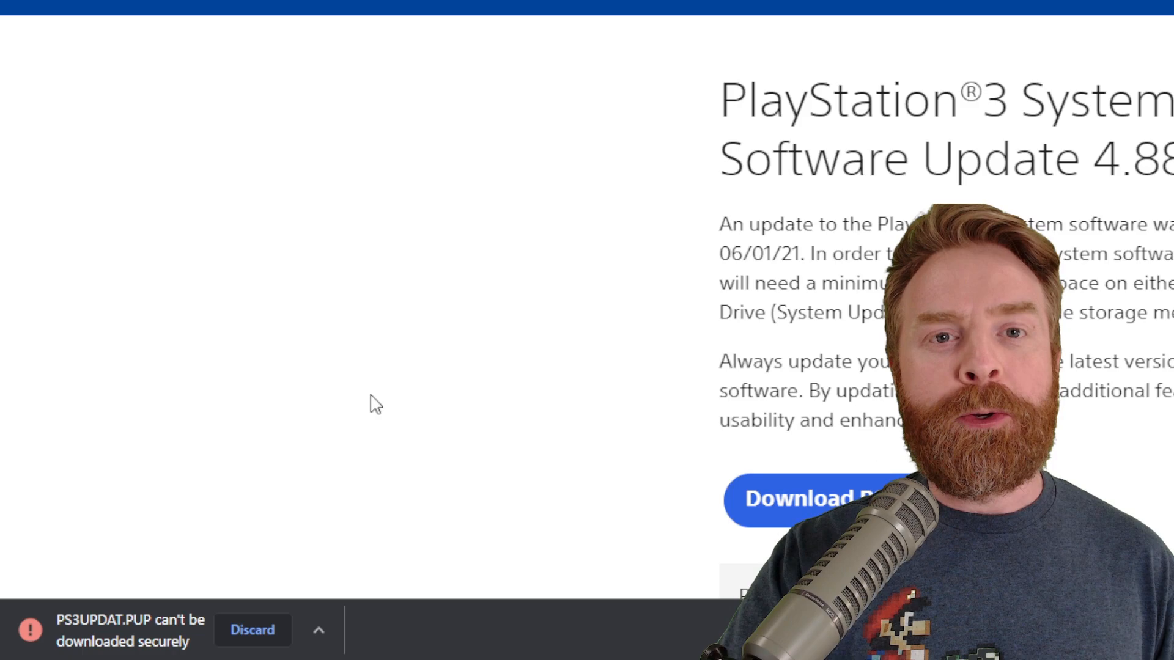
pyautogui.moveTo(185, 645)
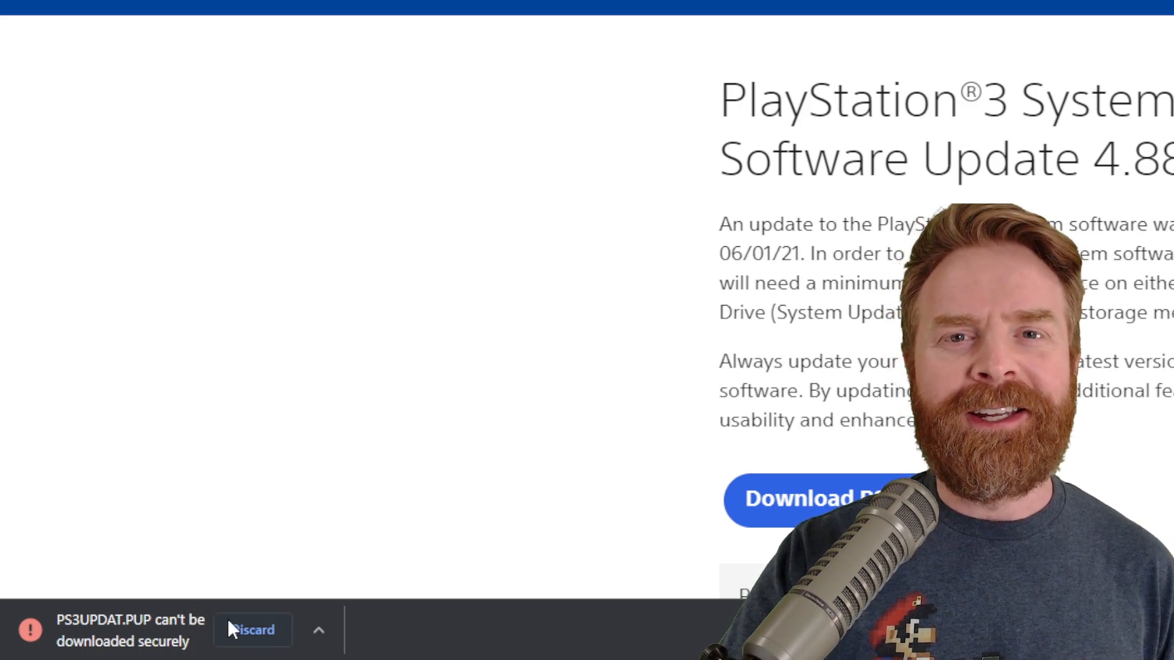
# Choose Keep for the flagged PS3UPDAT.PUP download in Chrome's download bar
pyautogui.click(318, 630)
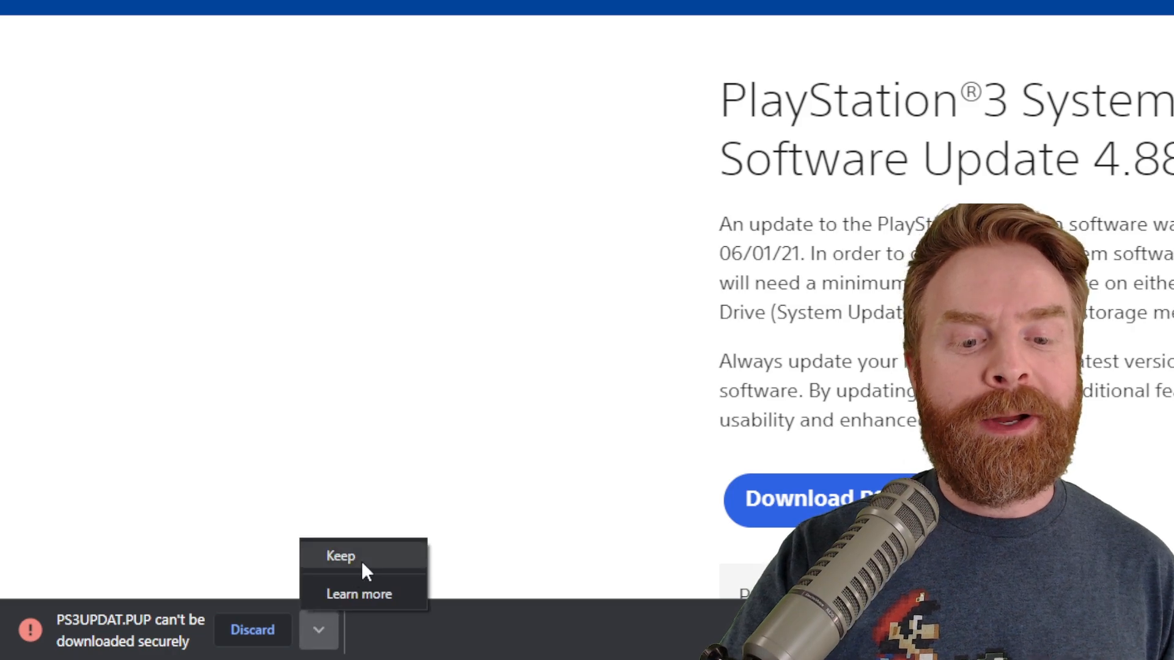
pyautogui.click(340, 556)
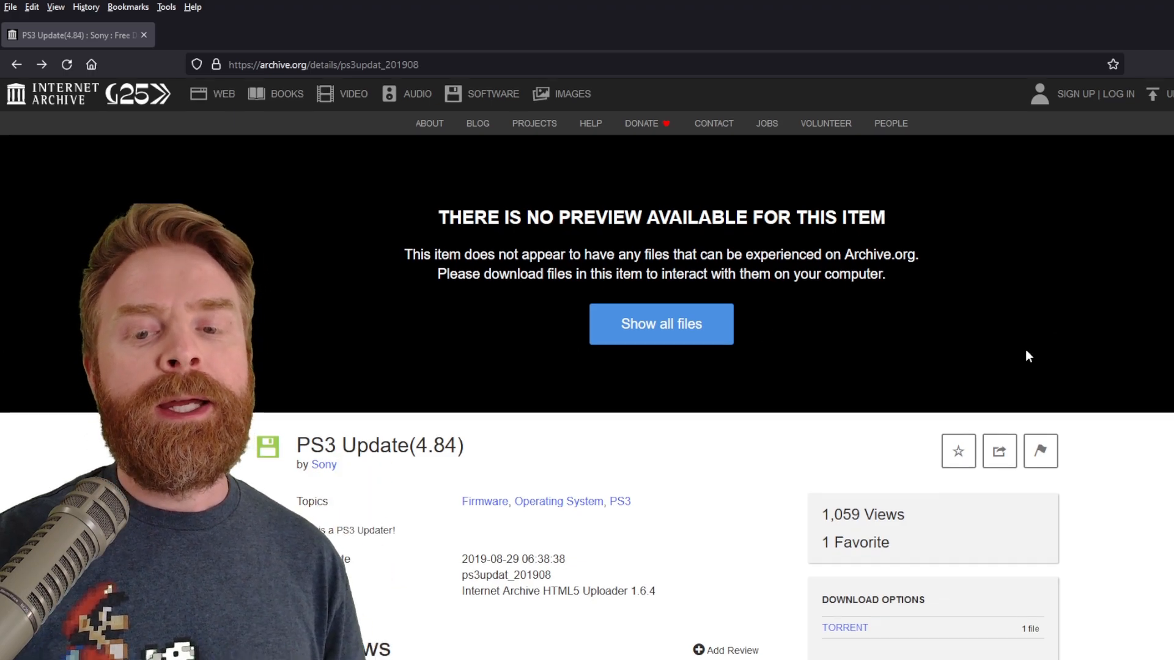
# Show all files in the PS3 Update (4.84) item and download PS3UPDAT.PUP
pyautogui.scroll(-3)
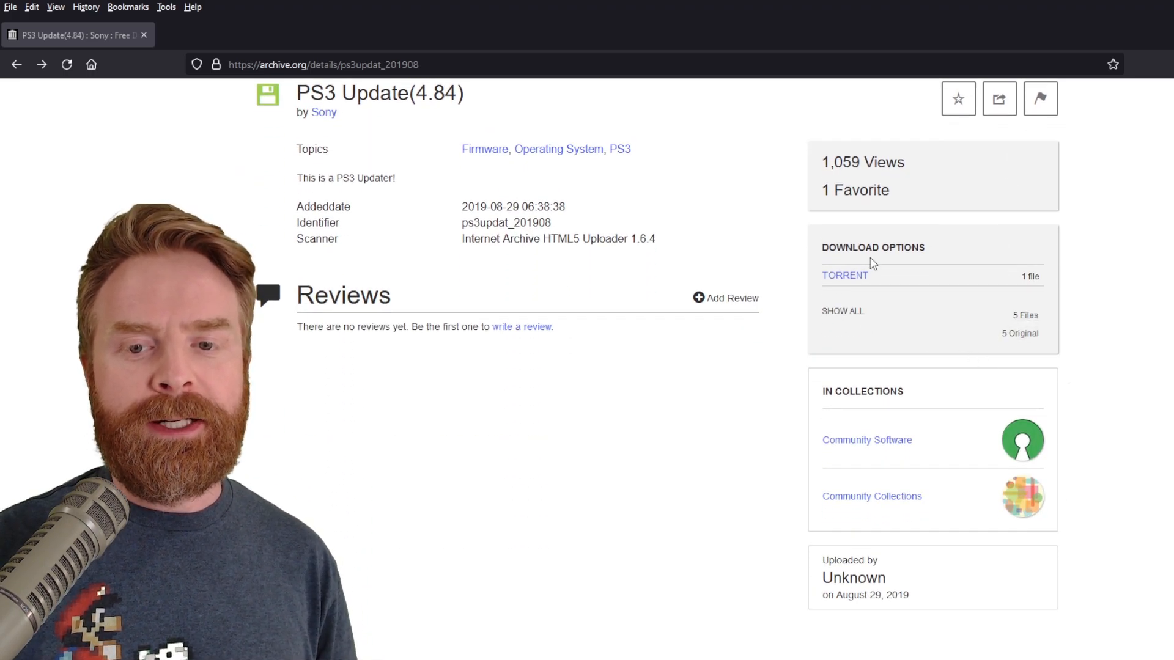
pyautogui.click(843, 311)
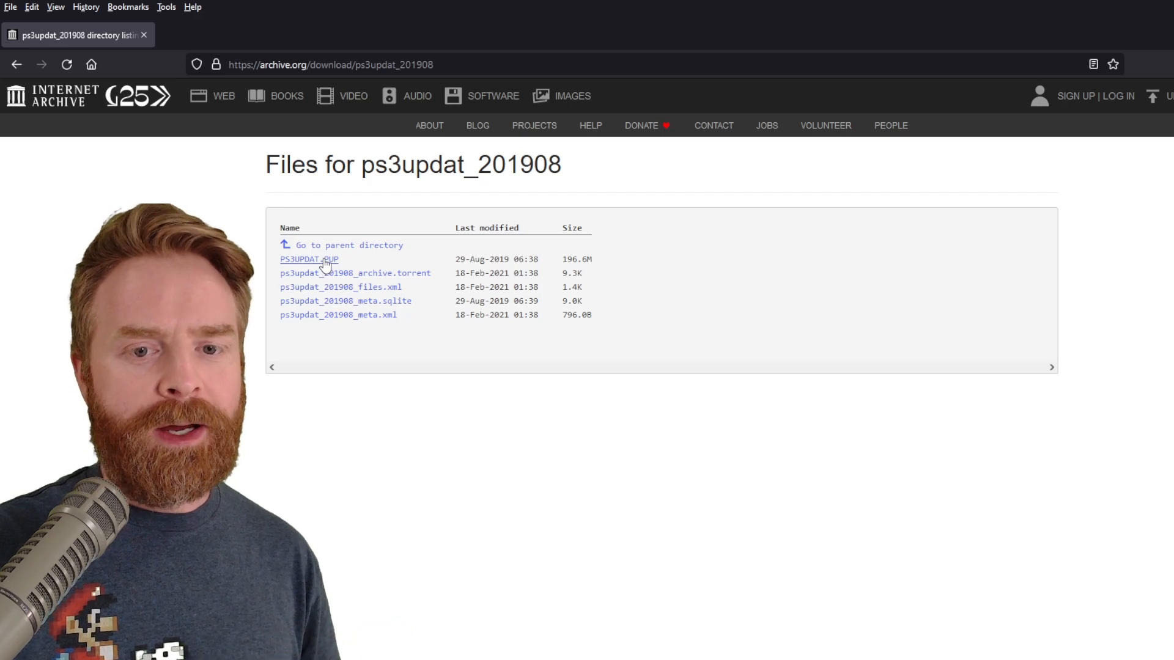
pyautogui.click(308, 259)
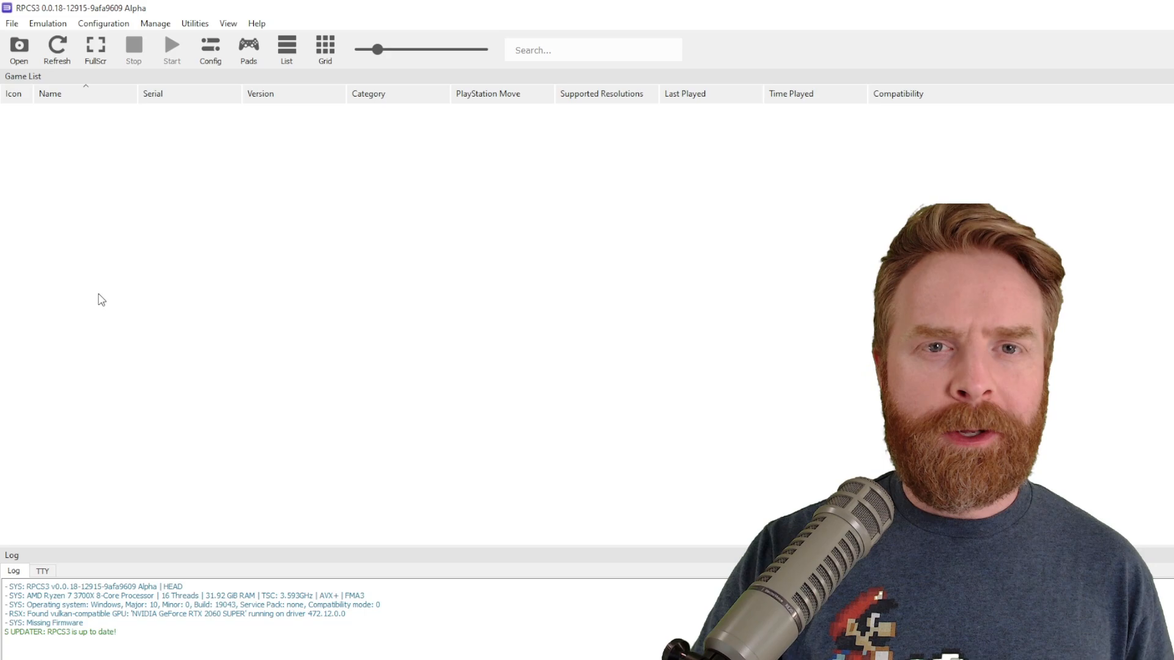
pyautogui.moveTo(240, 249)
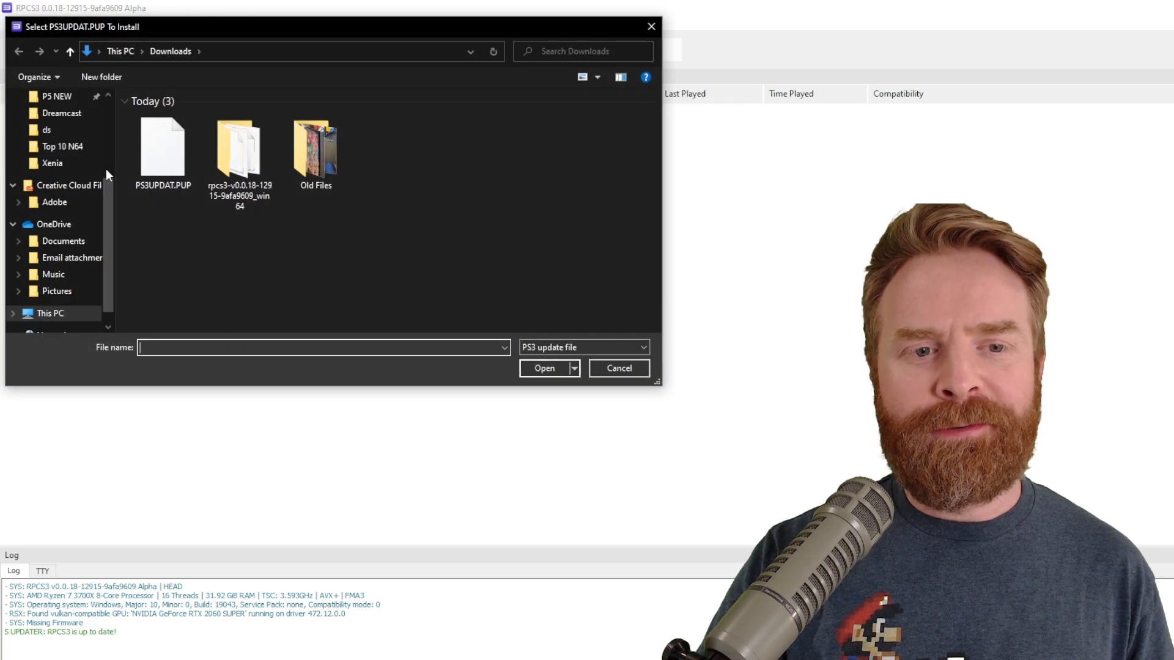
# Select PS3UPDAT.PUP in Downloads and install it as RPCS3 firmware
pyautogui.click(163, 146)
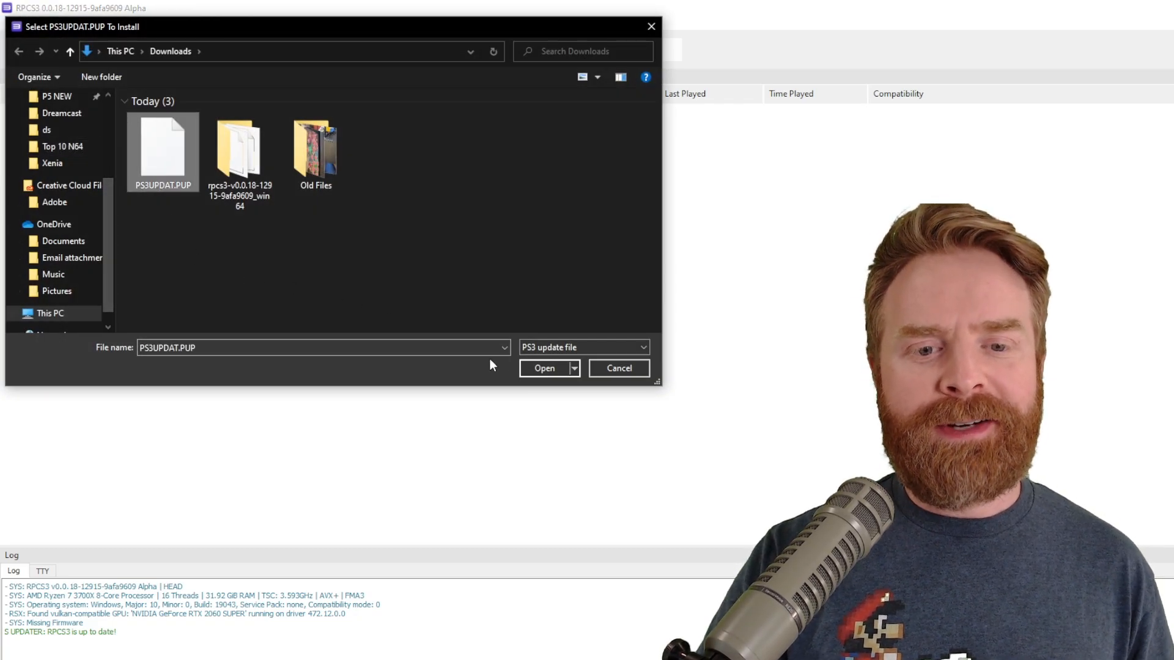
pyautogui.click(544, 368)
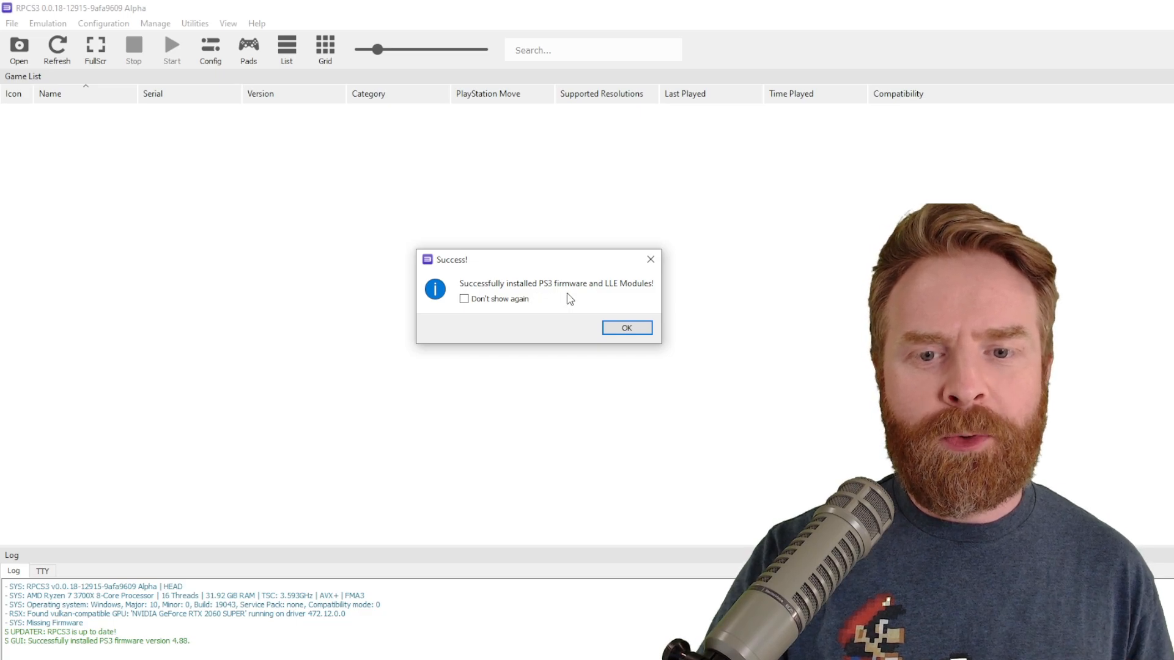
pyautogui.moveTo(572, 309)
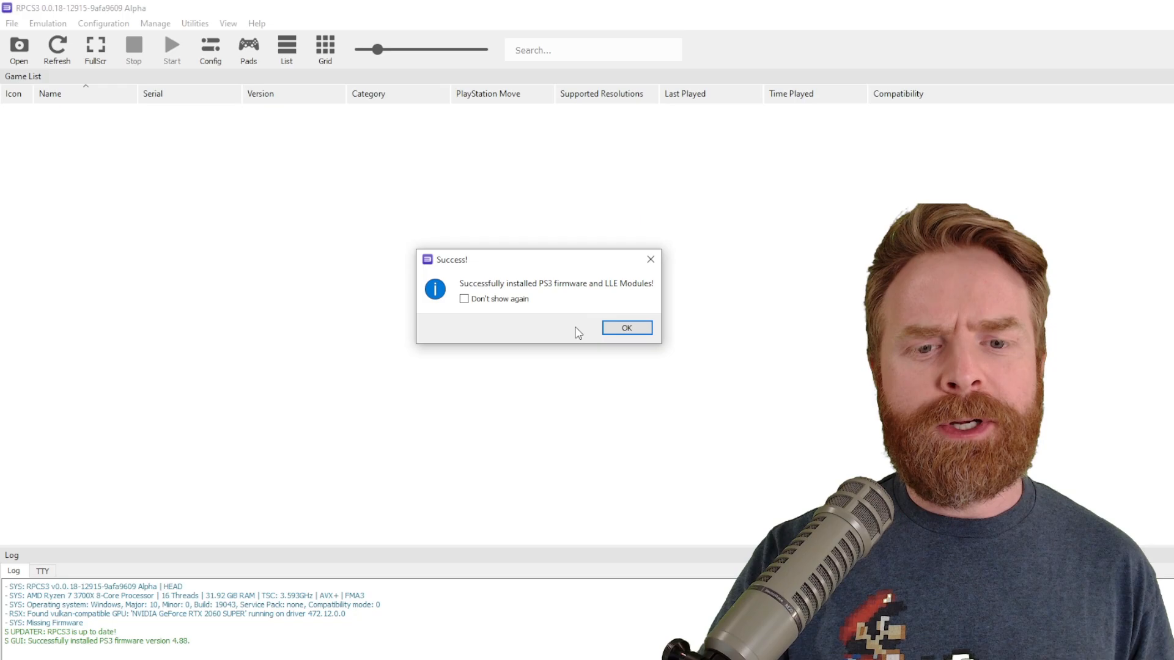
# Confirm the firmware 'Success!' dialog so PPU module compilation begins
pyautogui.click(627, 328)
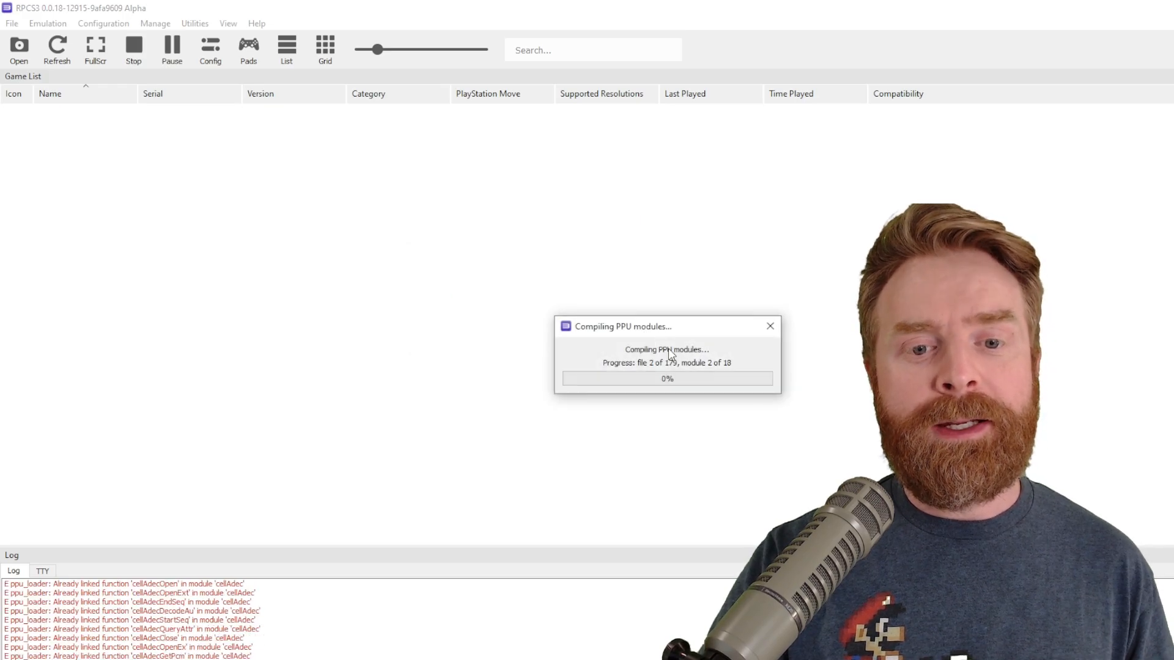